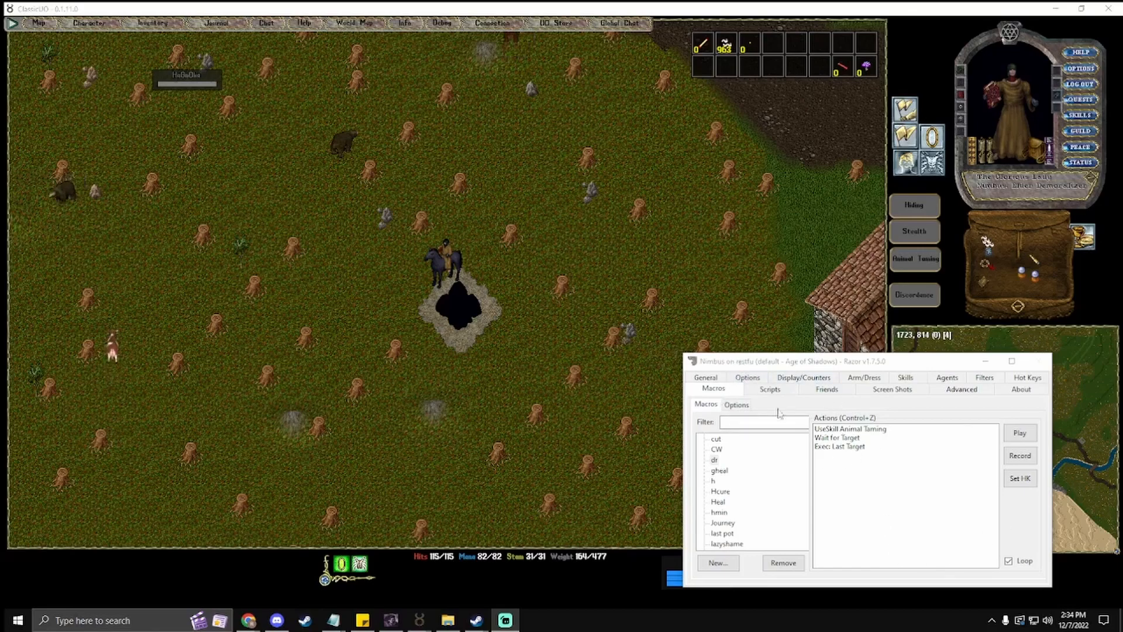
left_click(841, 446)
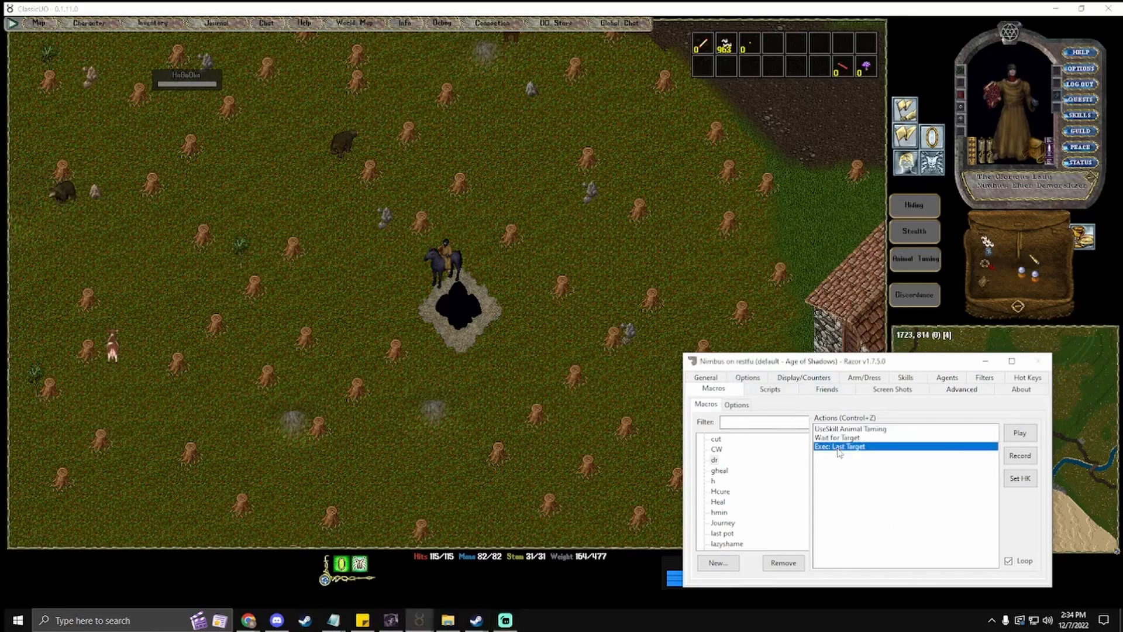